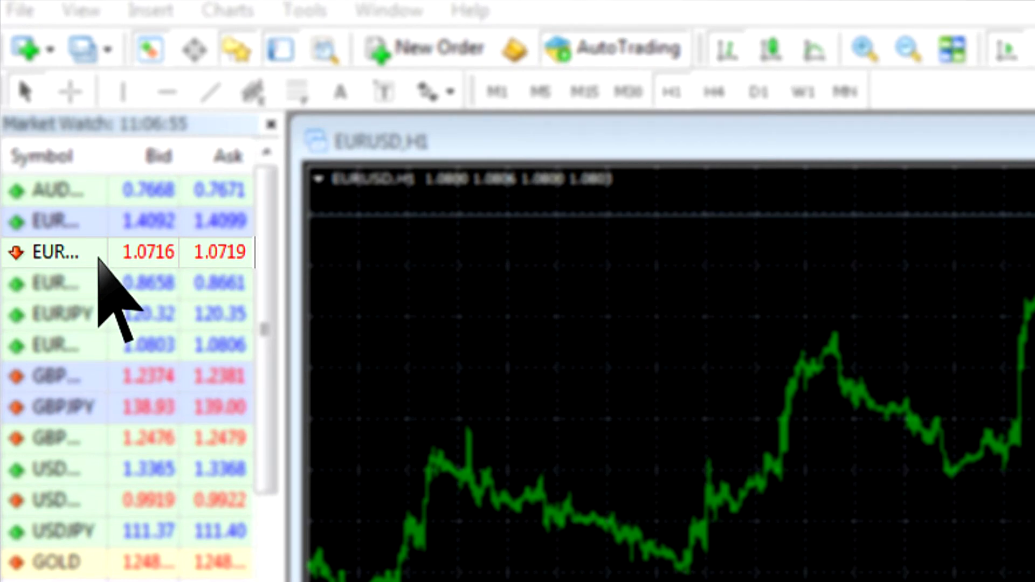
# Start a new EURUSD order with volume 1.00, stop loss 1.0880 and take profit 1.0700.
pyautogui.click(26, 48)
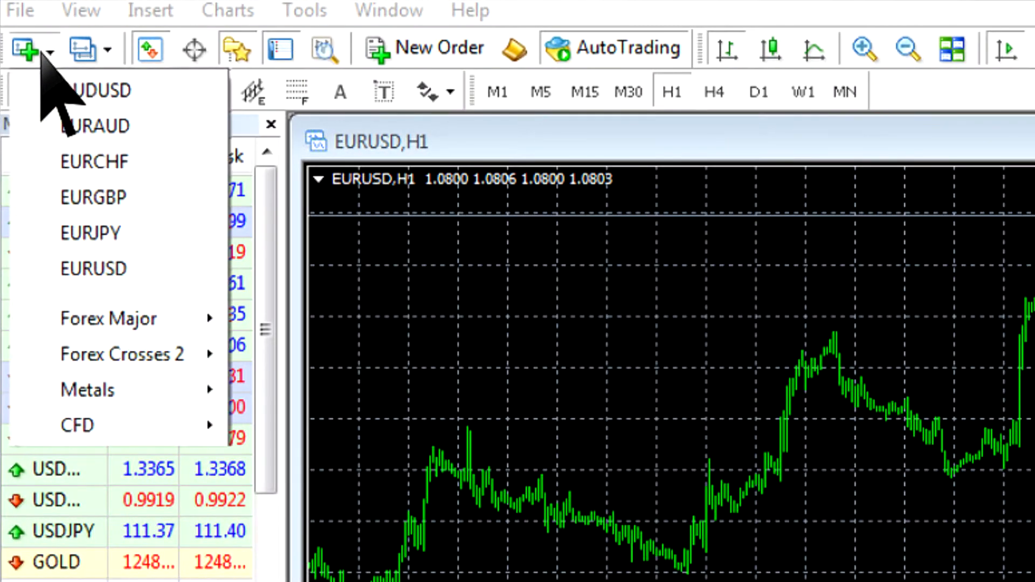
pyautogui.moveTo(65, 304)
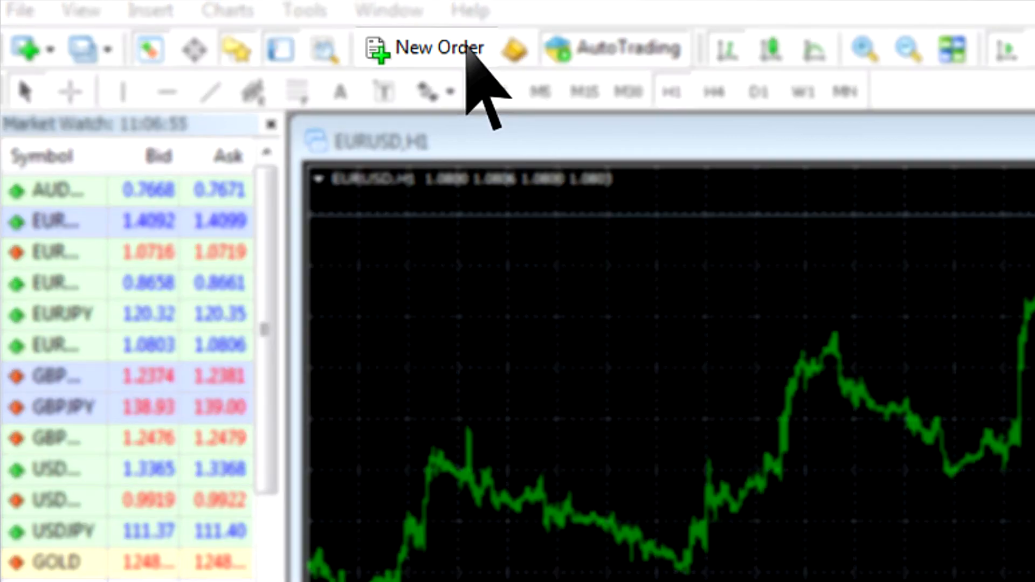
pyautogui.click(428, 47)
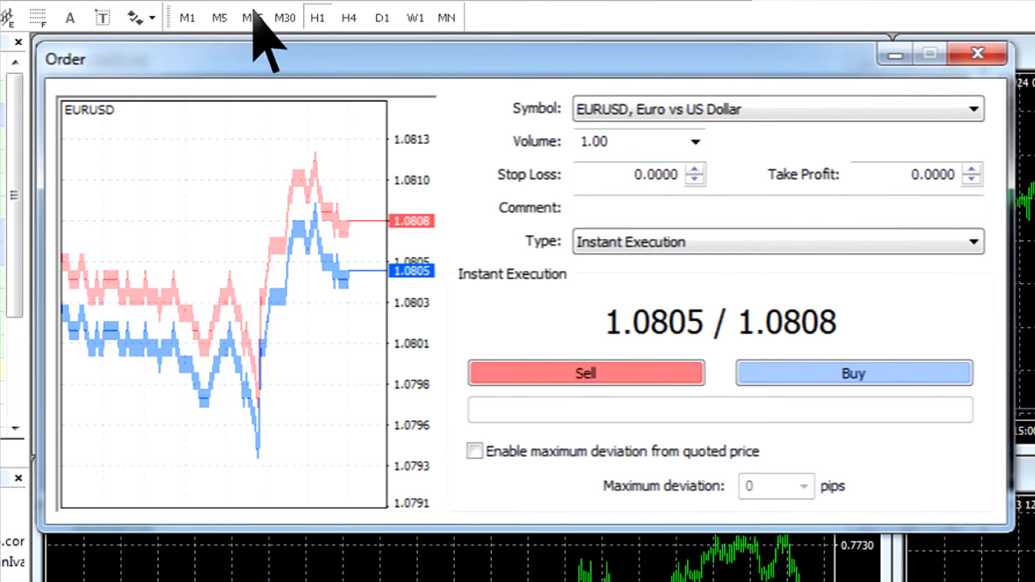
pyautogui.moveTo(710, 178)
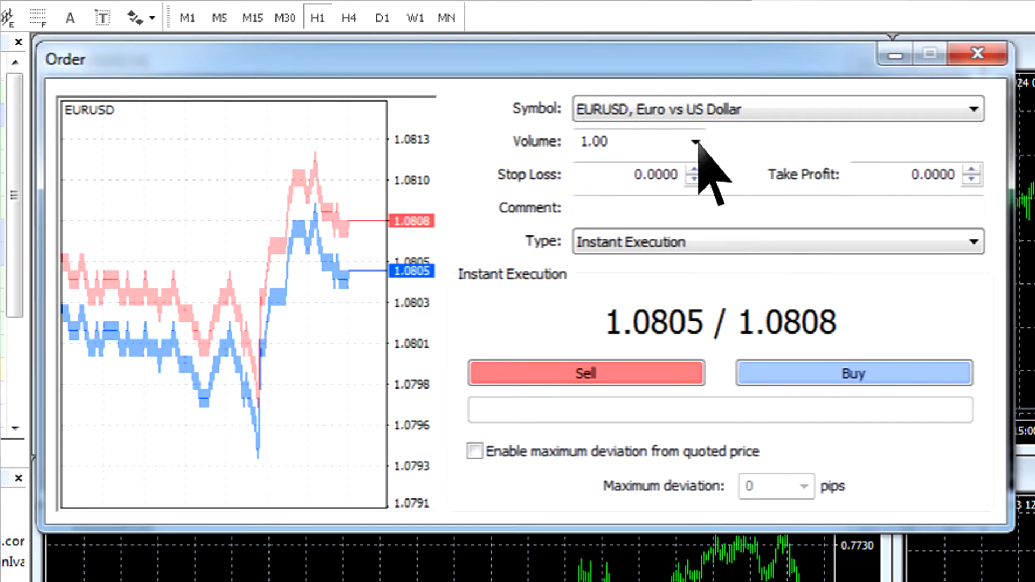
pyautogui.click(694, 141)
pyautogui.write('1.0700')
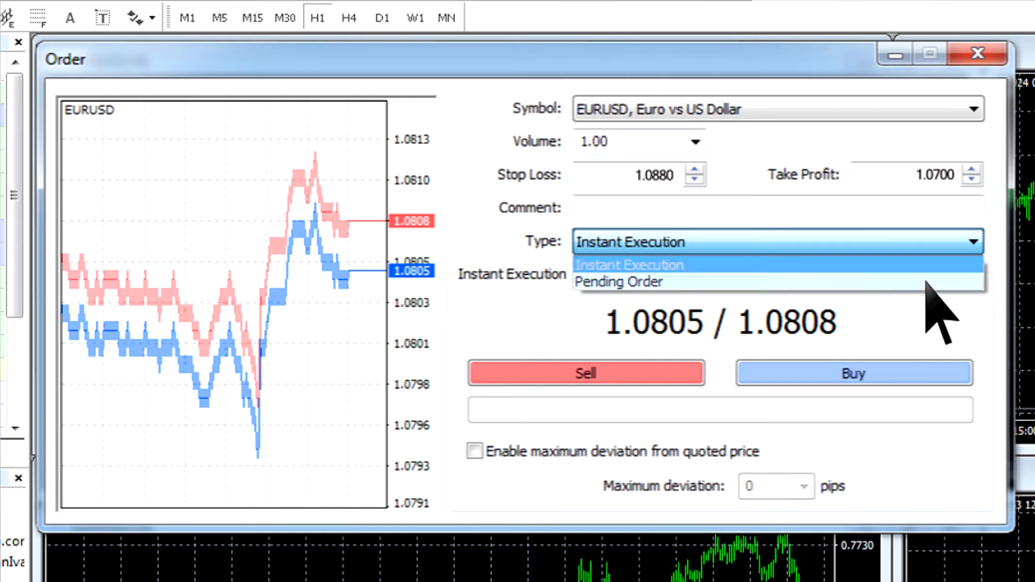
pyautogui.moveTo(619, 282)
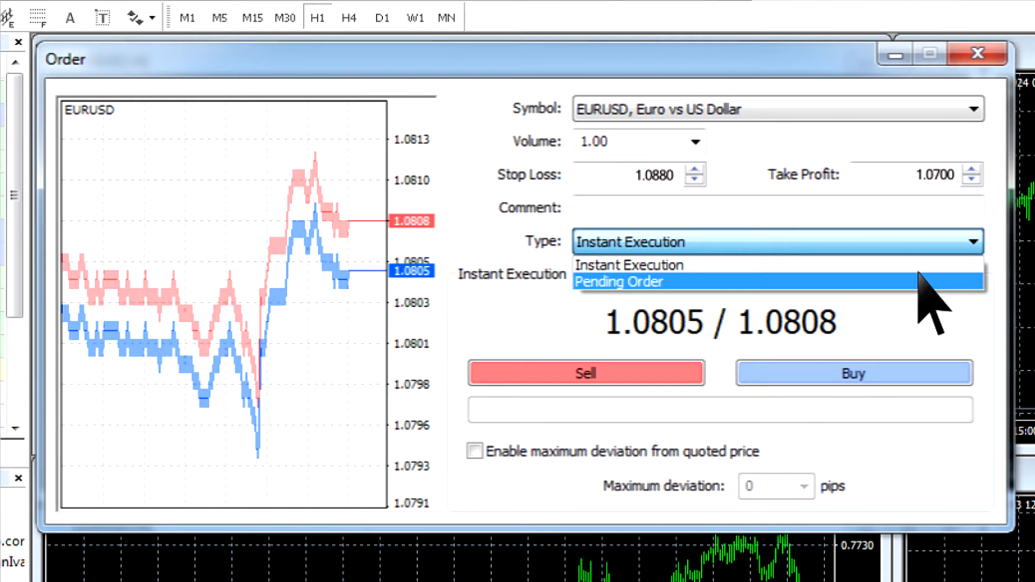
# Keep Instant Execution and enable maximum deviation at 0 pips.
pyautogui.click(629, 266)
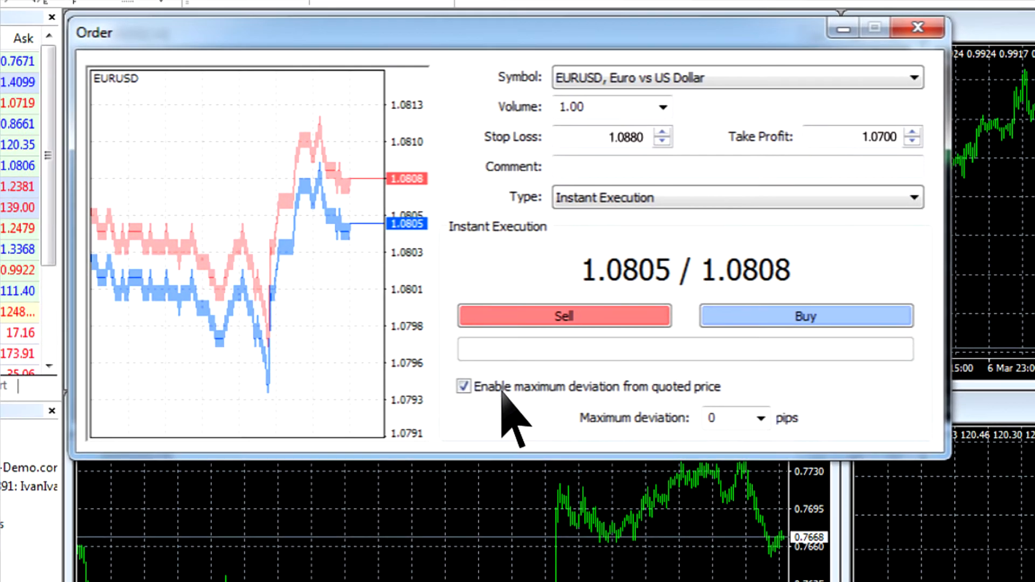
pyautogui.click(757, 419)
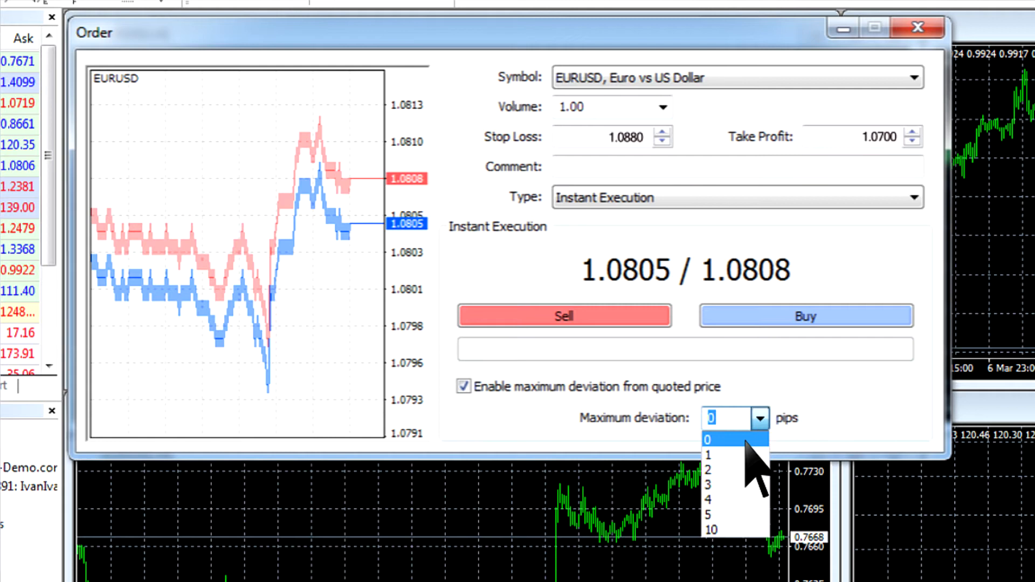
pyautogui.click(712, 440)
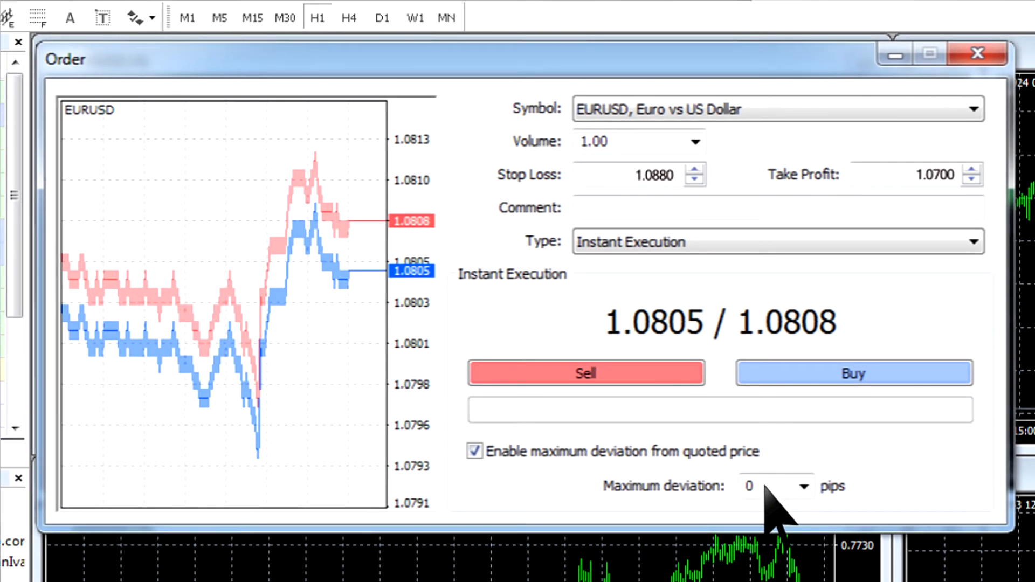
pyautogui.moveTo(638, 389)
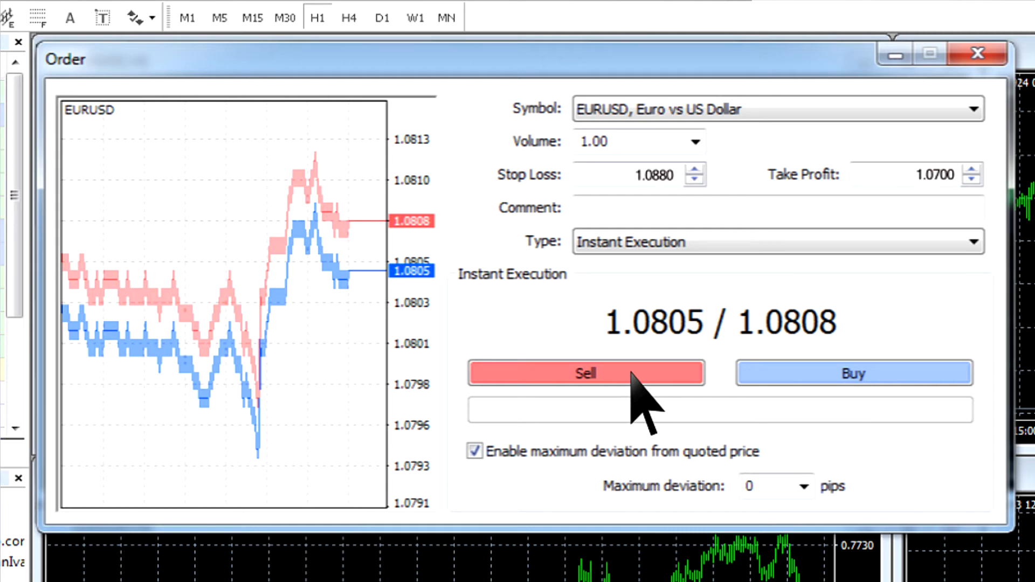
# Sell 1.00 lot EURUSD at market price 1.0804.
pyautogui.click(583, 373)
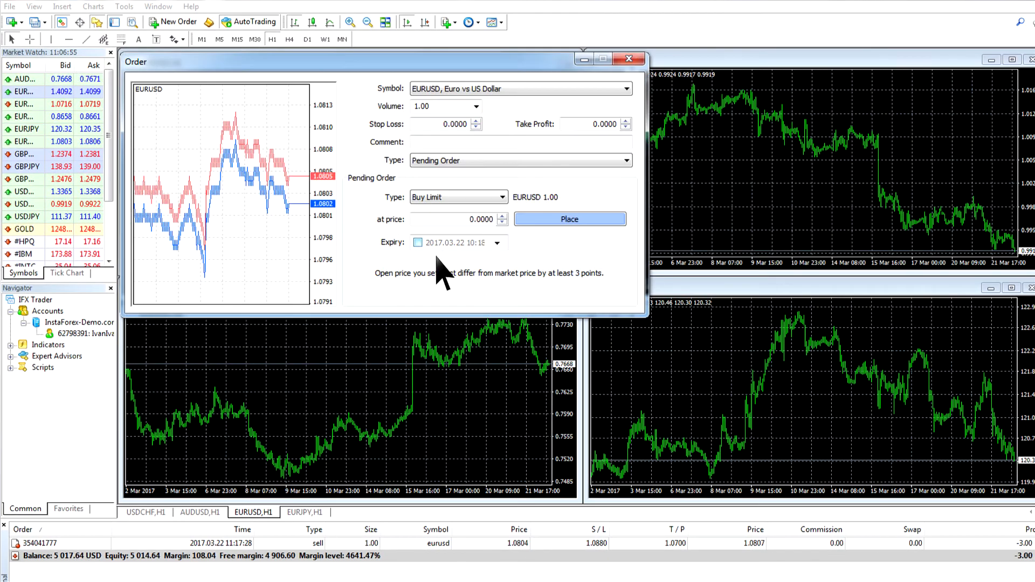
pyautogui.moveTo(558, 175)
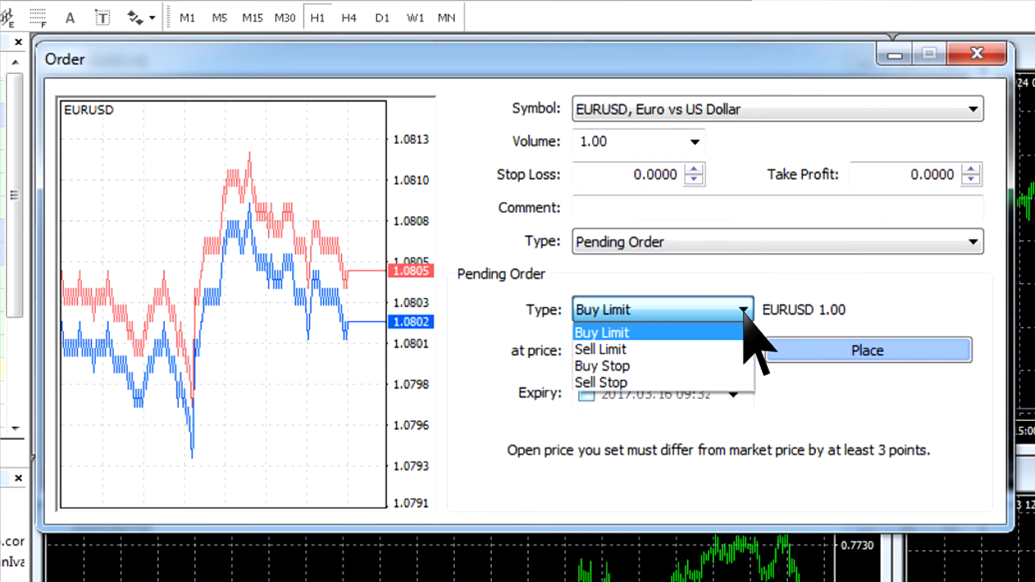
# Place a 1.00-lot EURUSD Buy Limit pending order at 1.0800 with expiry.
pyautogui.click(602, 331)
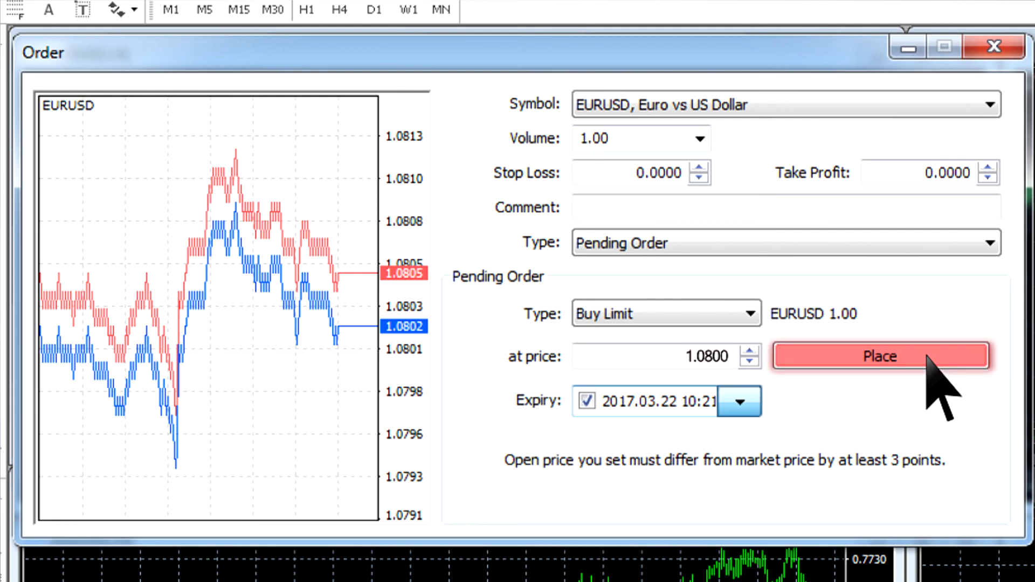
pyautogui.click(879, 356)
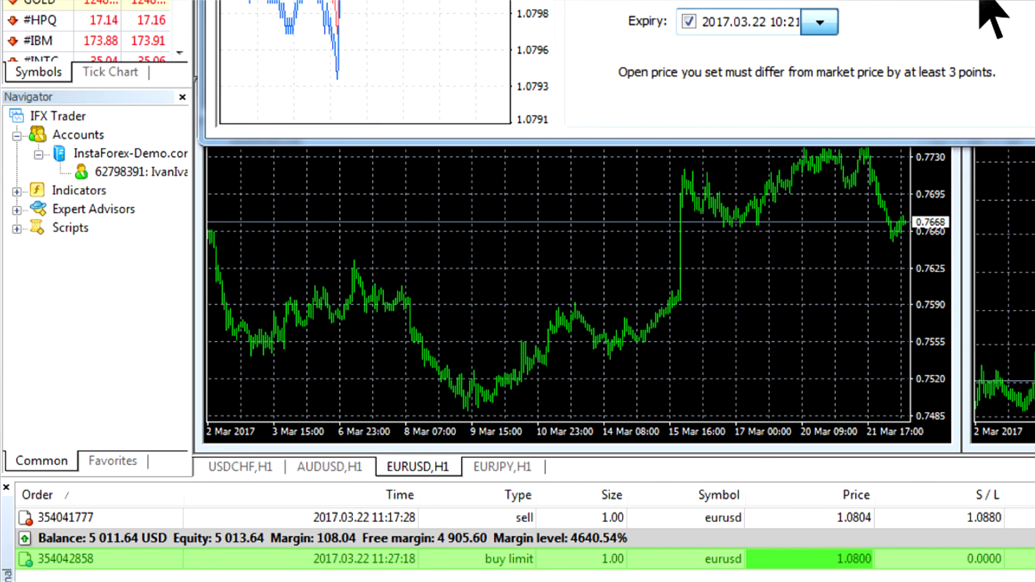